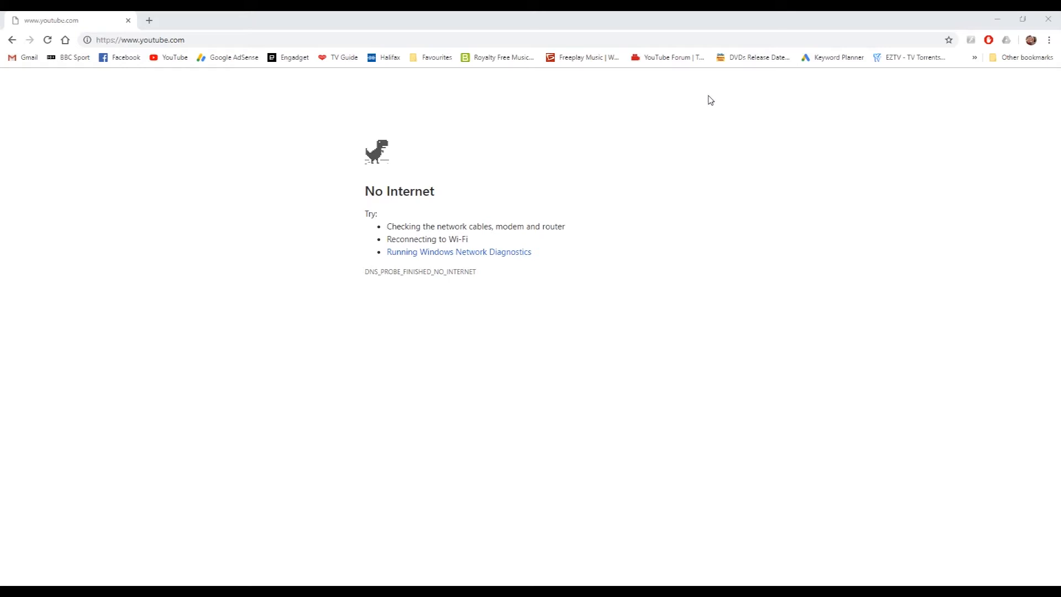
mouse_move(681, 125)
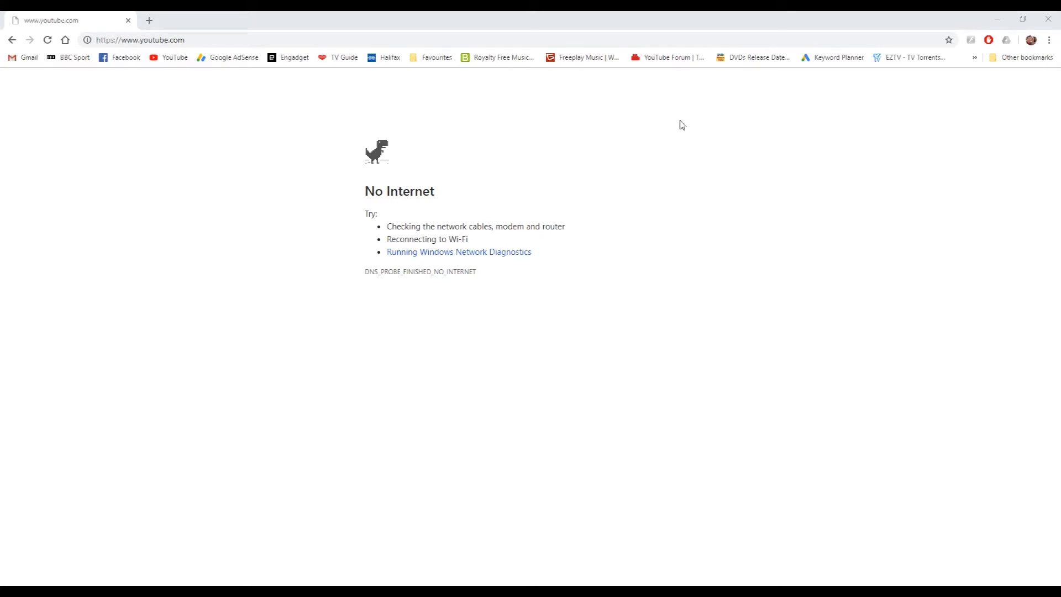
mouse_move(516, 150)
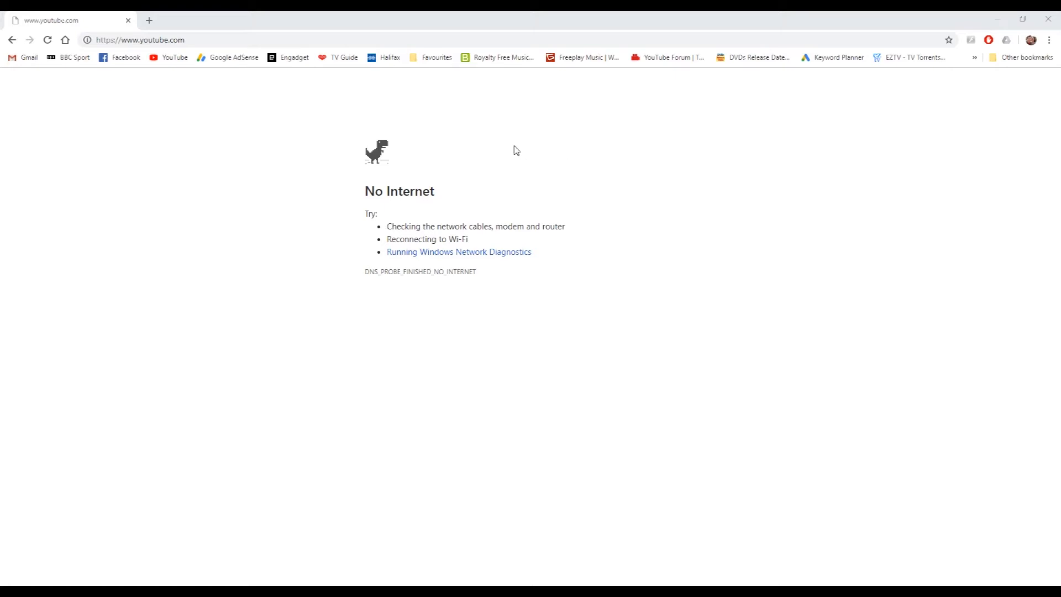
mouse_move(355, 272)
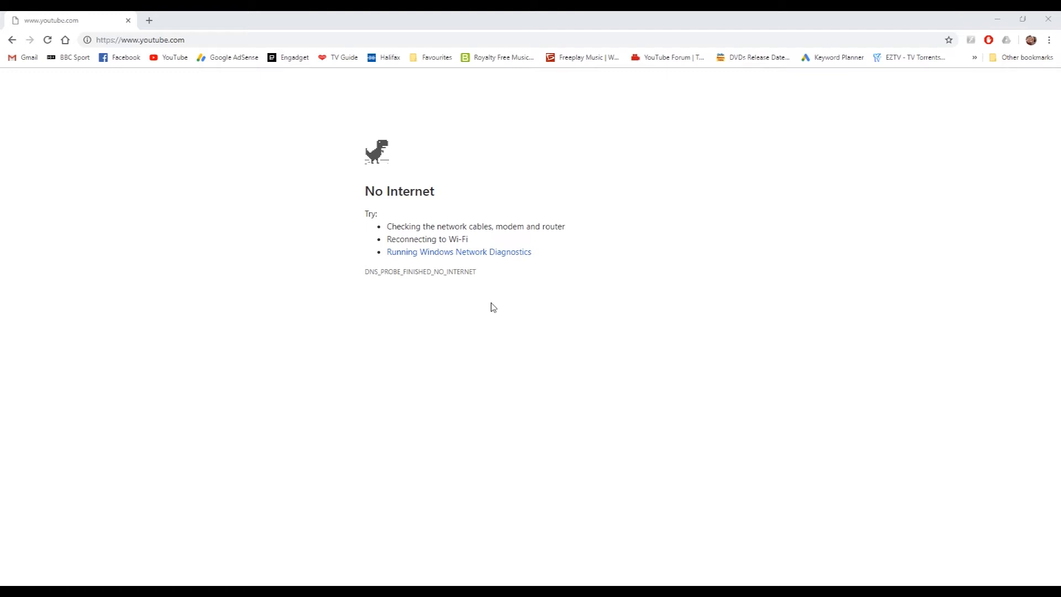
Enter the router address 192.168.1.1 in Chrome's address bar, replacing the YouTube address.
click(140, 40)
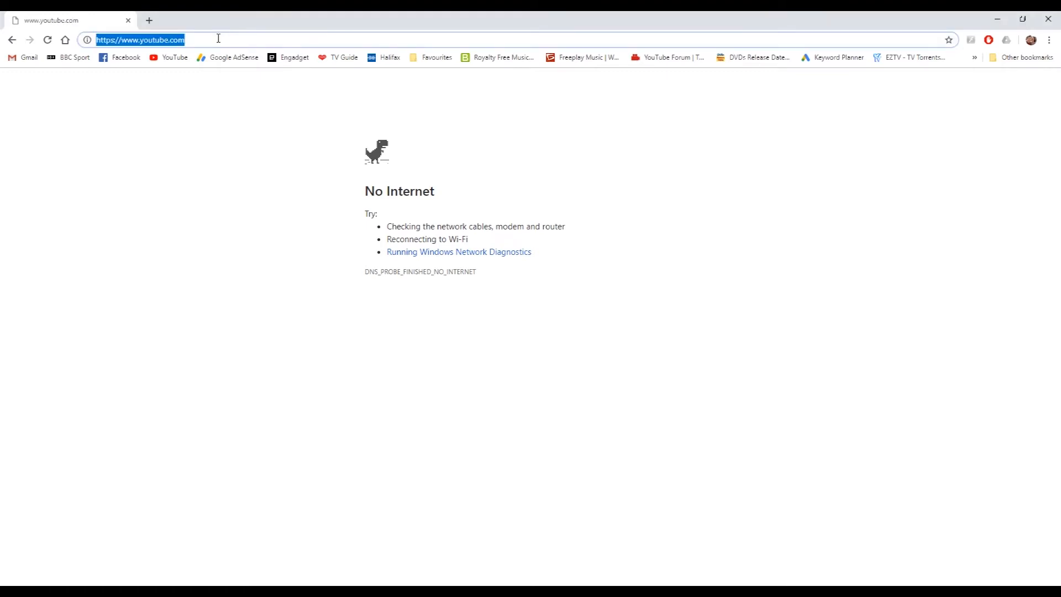
text(192.168.1.1)
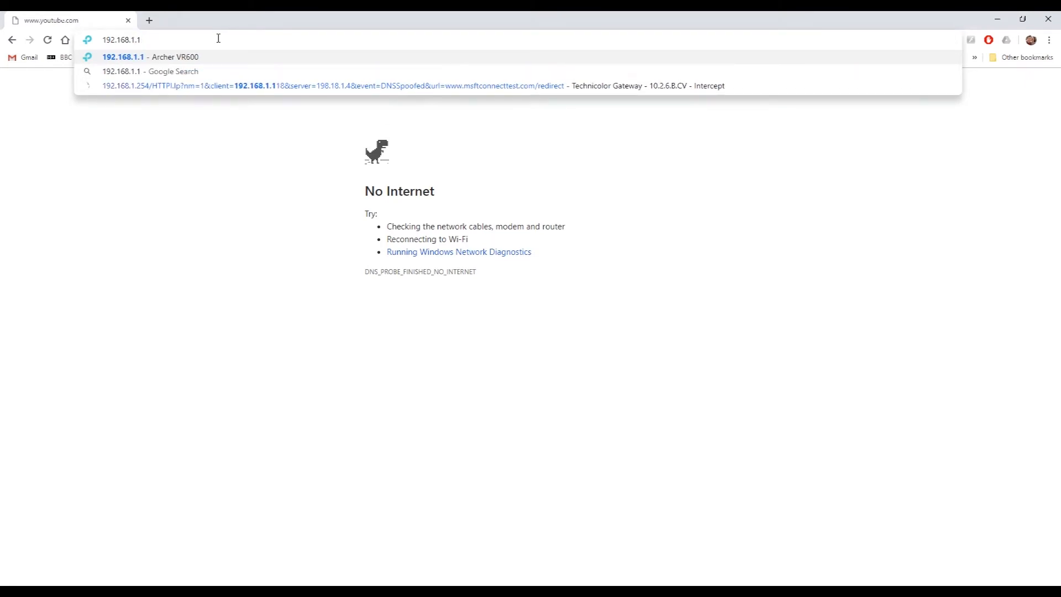
Load the Archer VR600 page, save a new admin password and start Quick Setup.
click(123, 57)
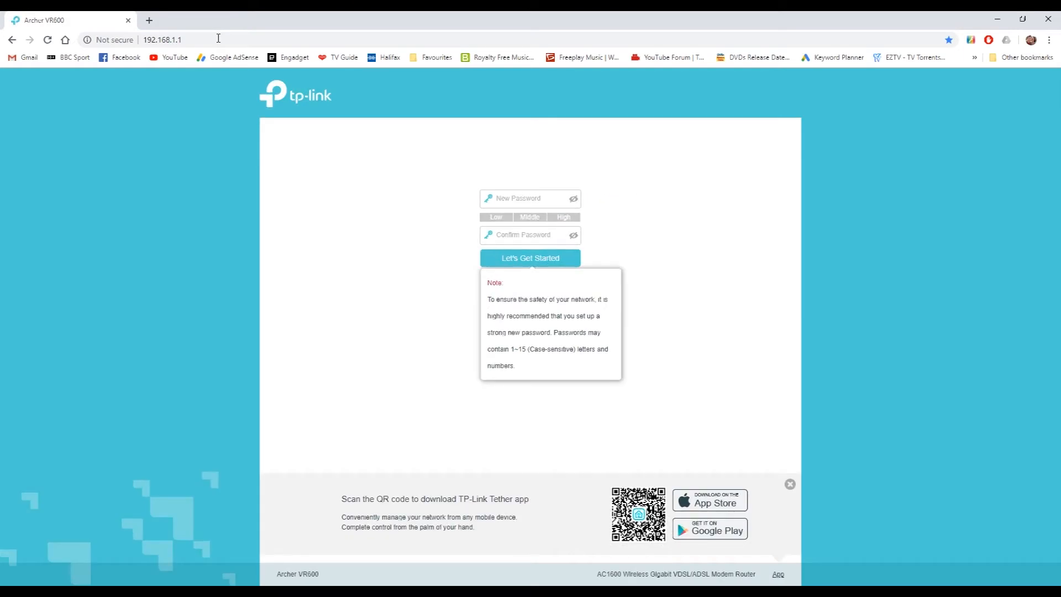
mouse_move(513, 198)
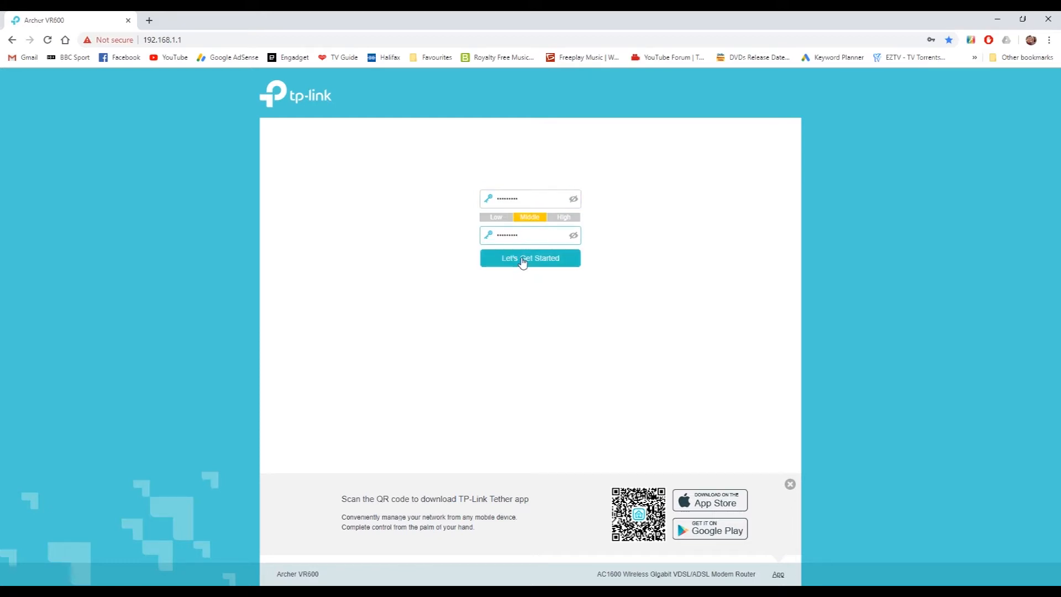
click(530, 257)
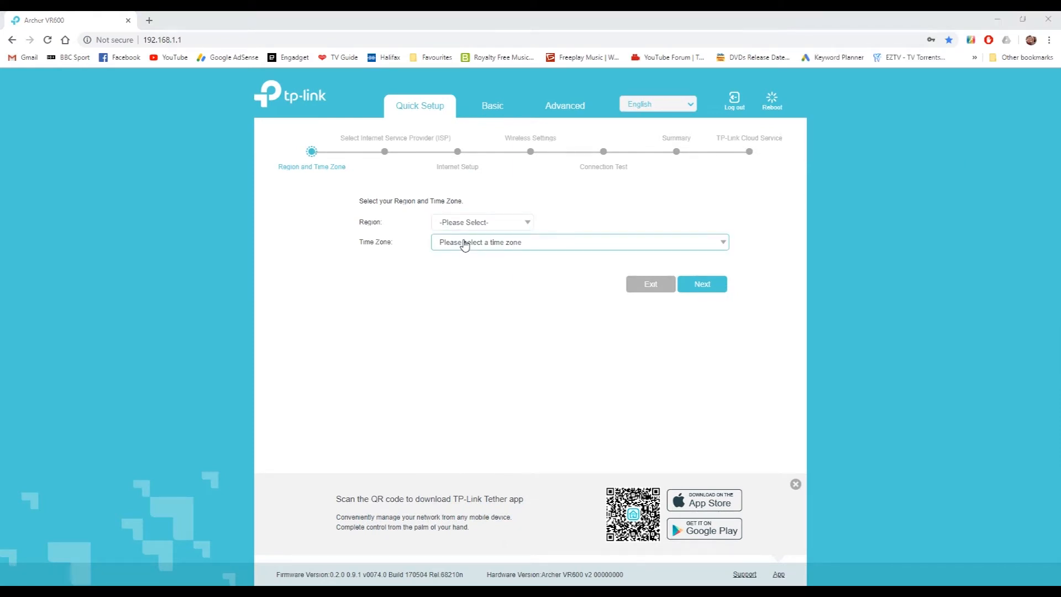
Choose United Kingdom as the region, giving the GMT Dublin, Edinburgh, London, Lisbon time zone.
click(480, 223)
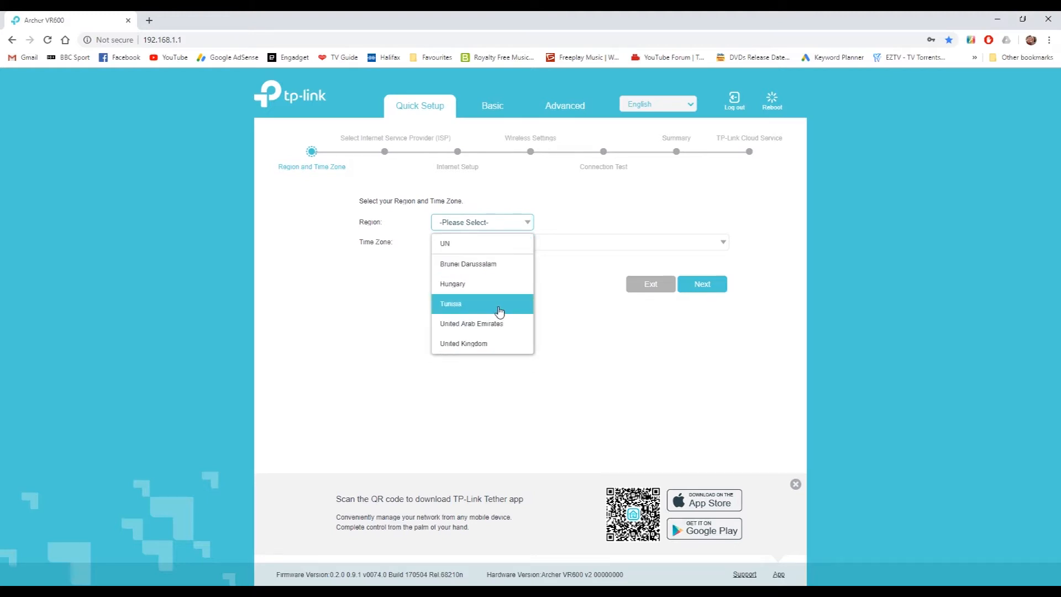
click(463, 343)
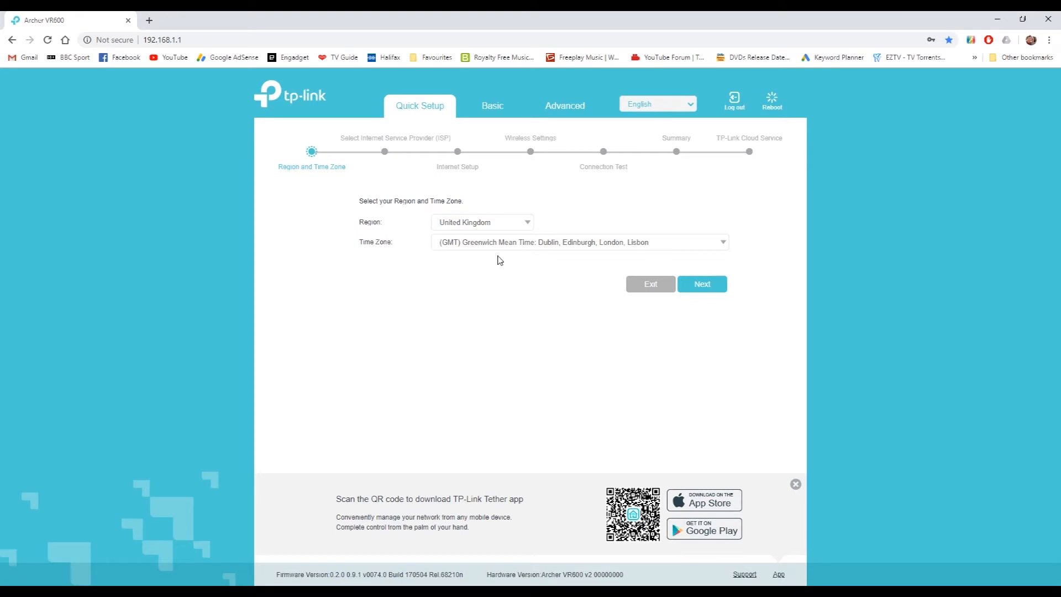
mouse_move(697, 311)
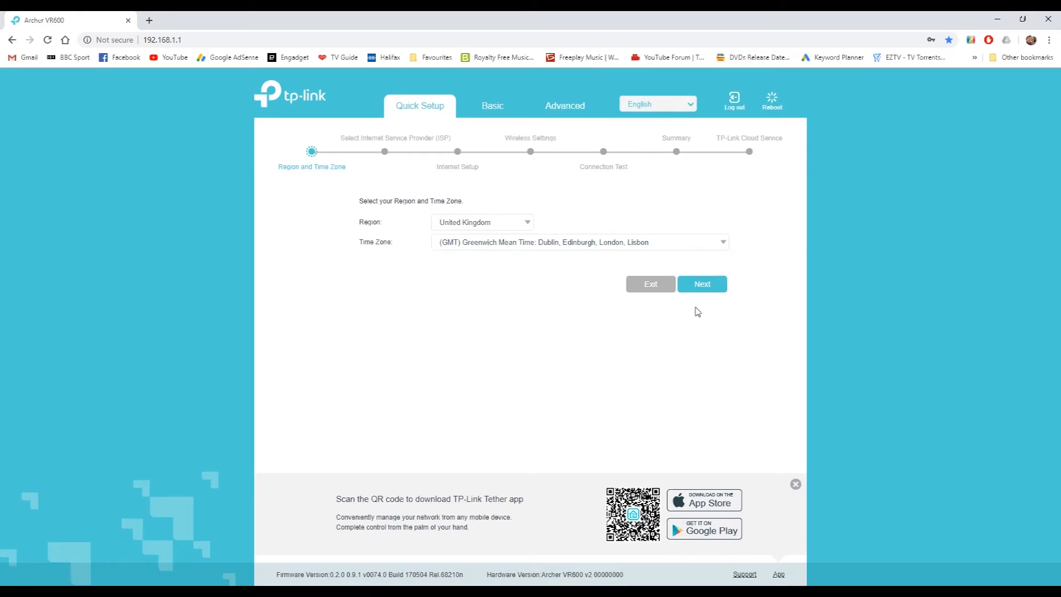
Confirm the region, select TalkTalk_VDSL from the ISP list and continue to Internet Setup.
click(702, 284)
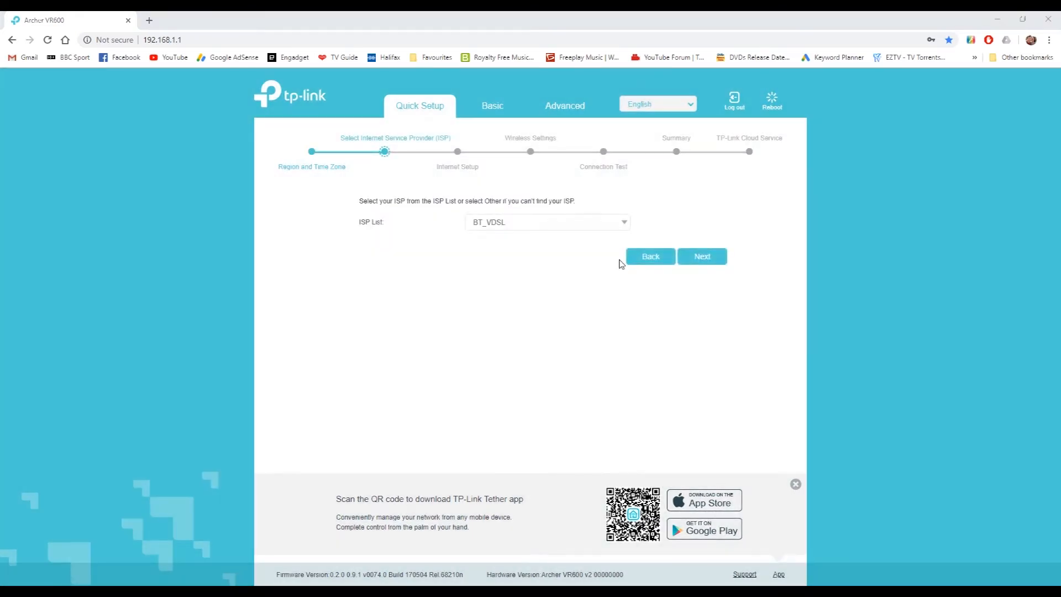
mouse_move(368, 233)
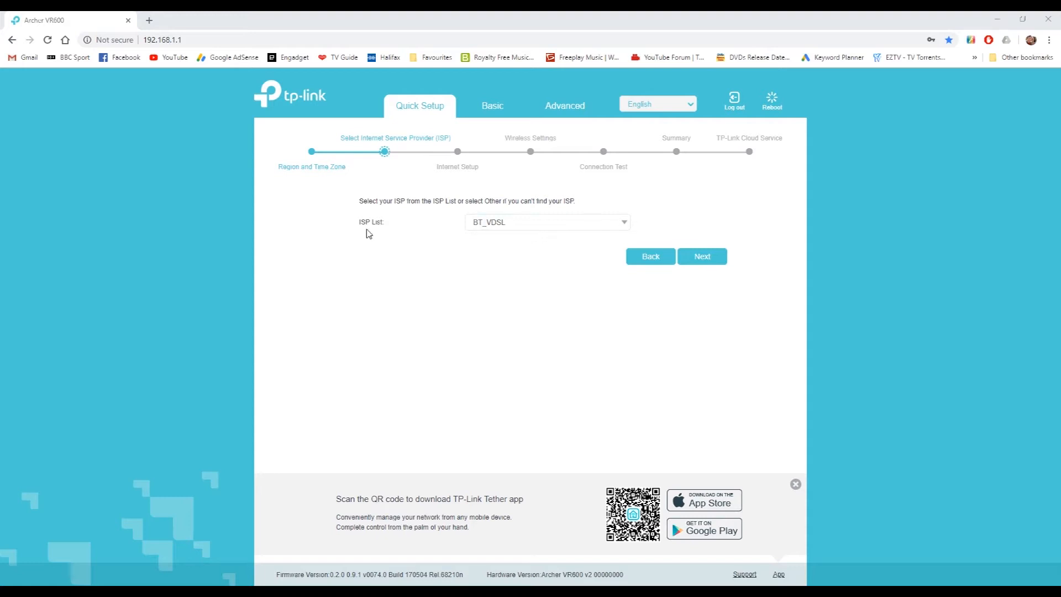
click(547, 222)
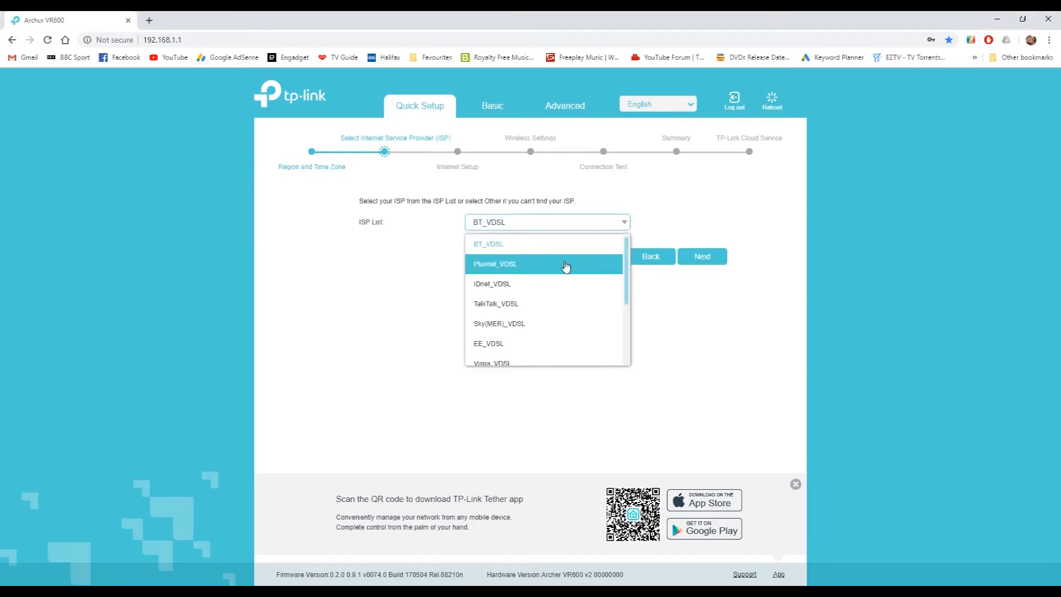
click(495, 303)
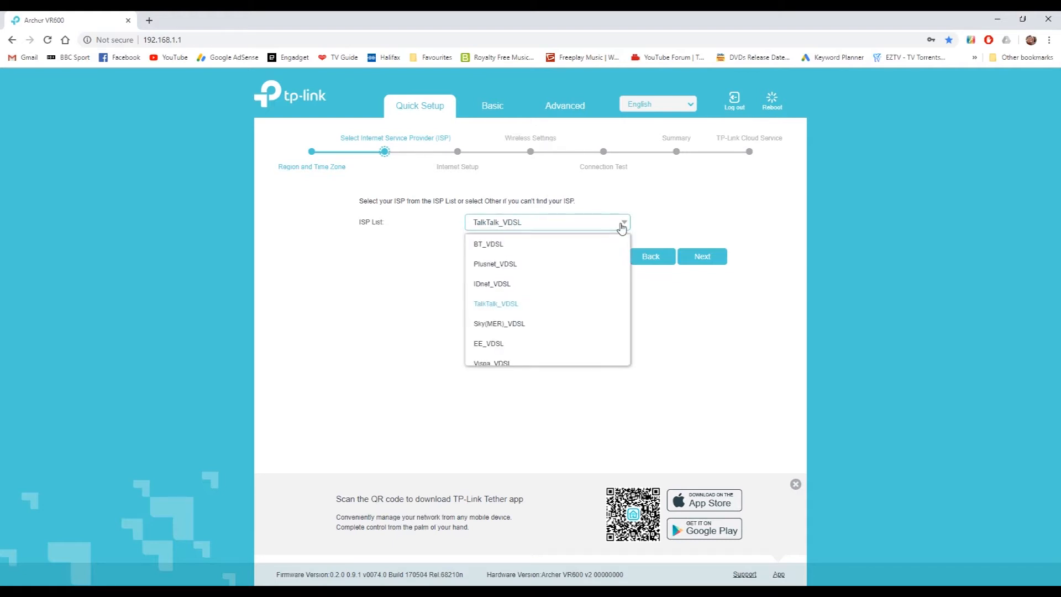
scroll(down, 3)
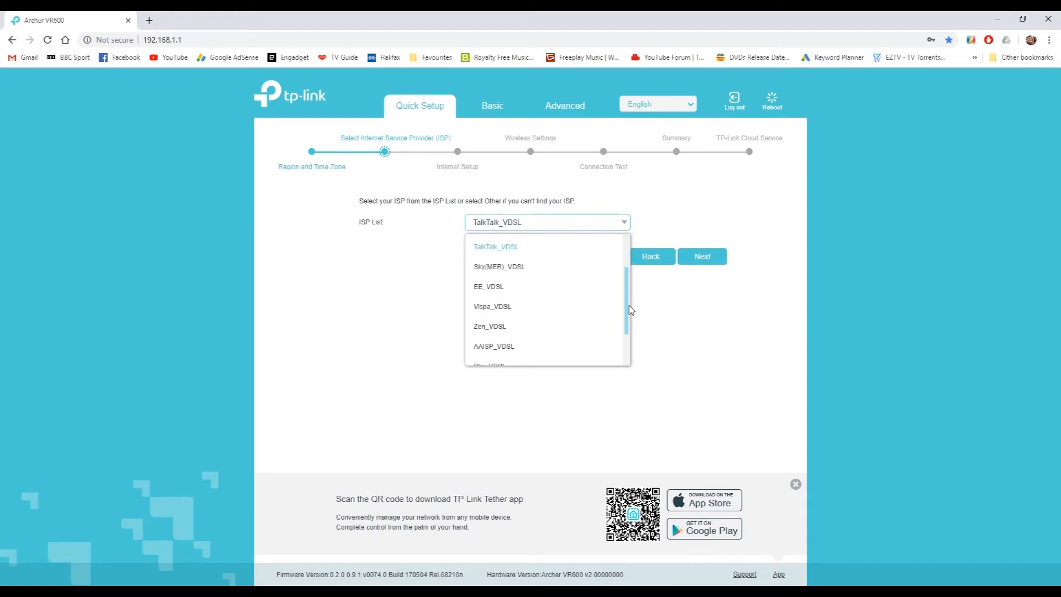
click(495, 247)
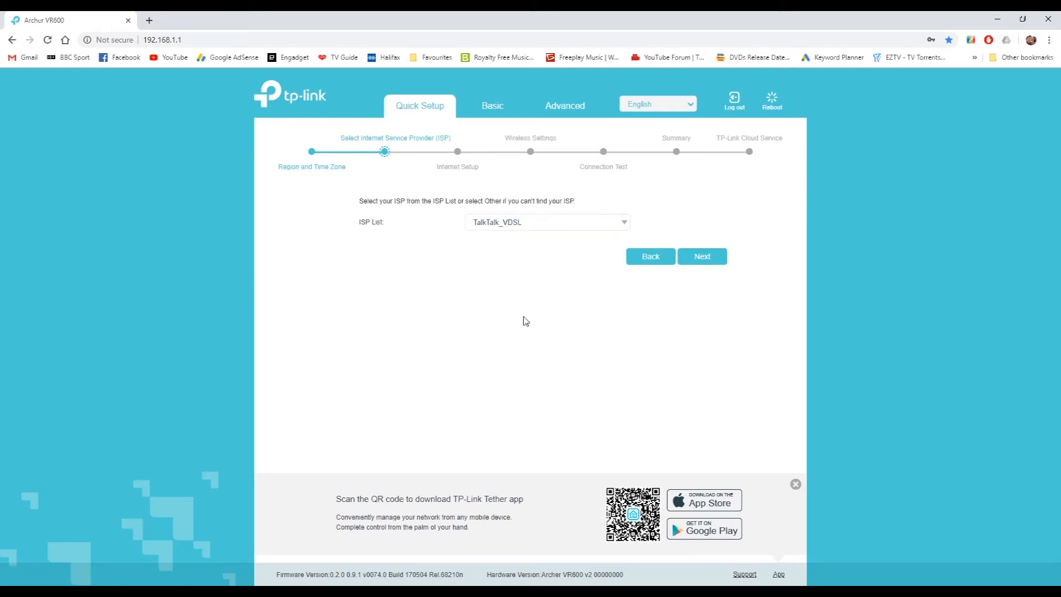
click(701, 256)
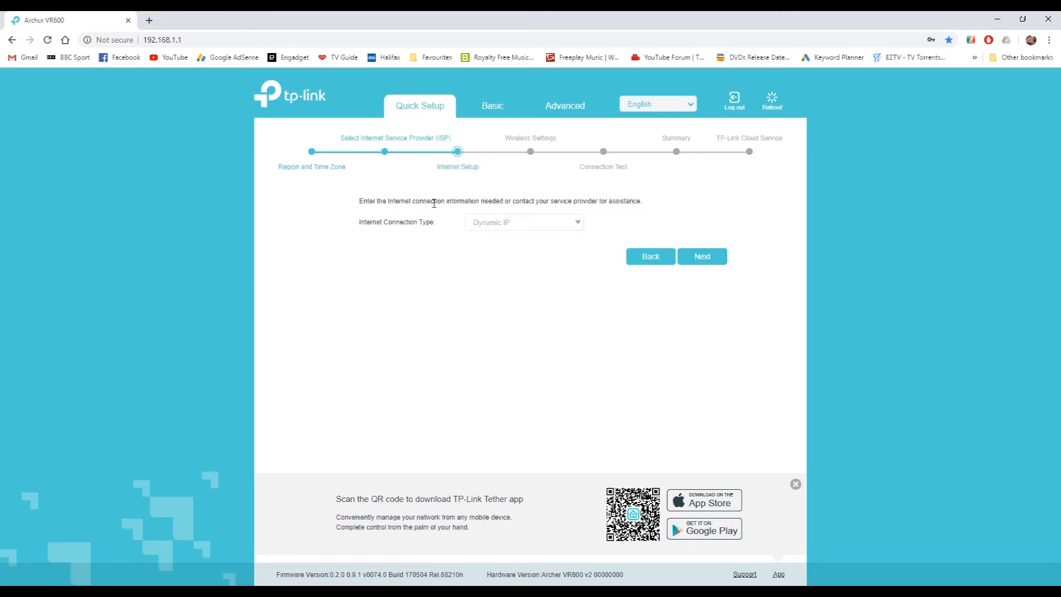
mouse_move(538, 251)
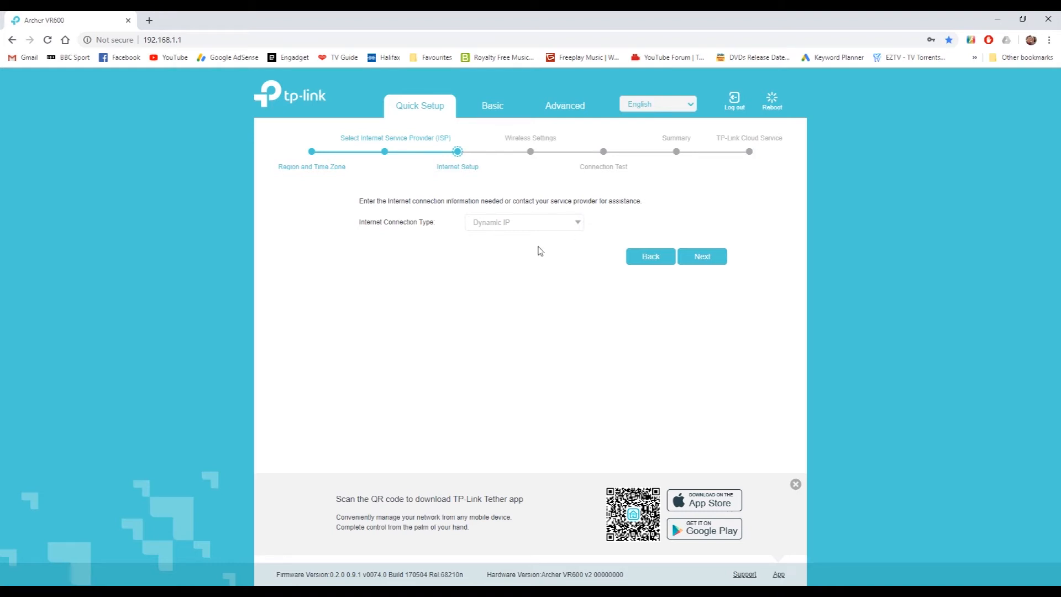
mouse_move(537, 257)
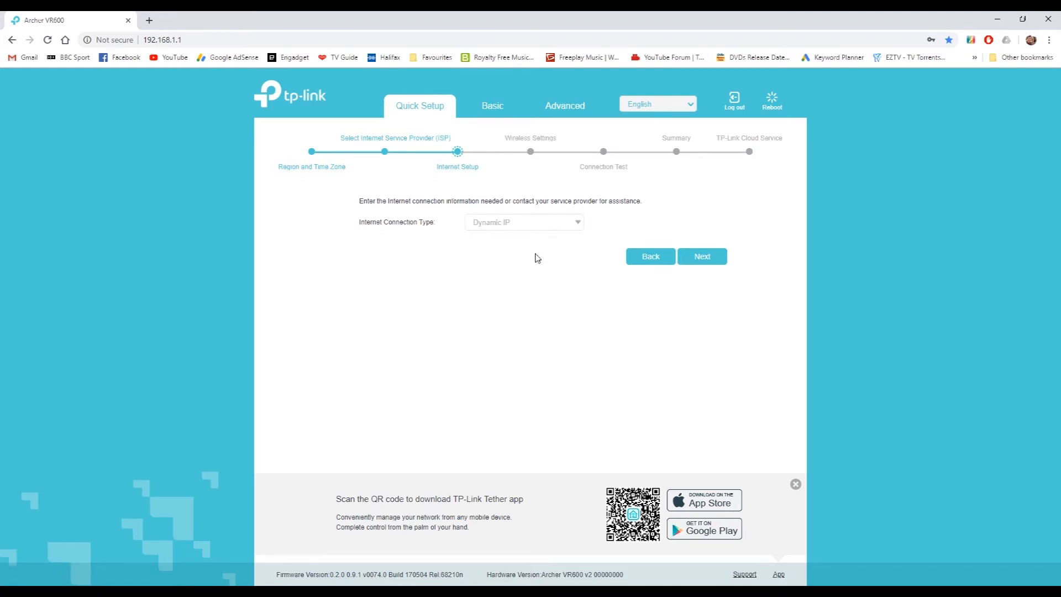
mouse_move(671, 299)
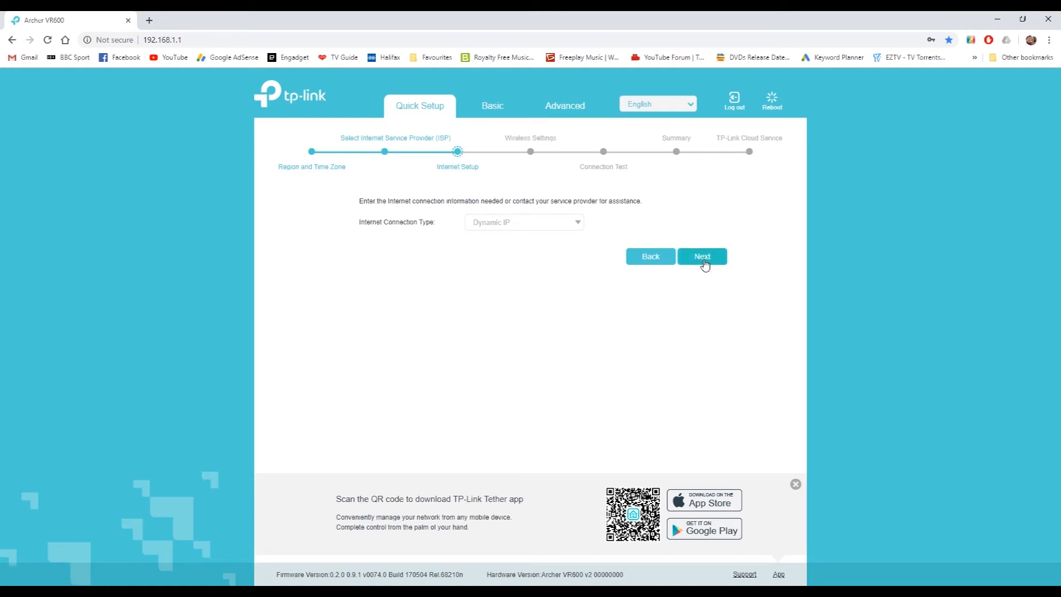
Keep Dynamic IP as the connection type and continue to Wireless Settings.
click(702, 255)
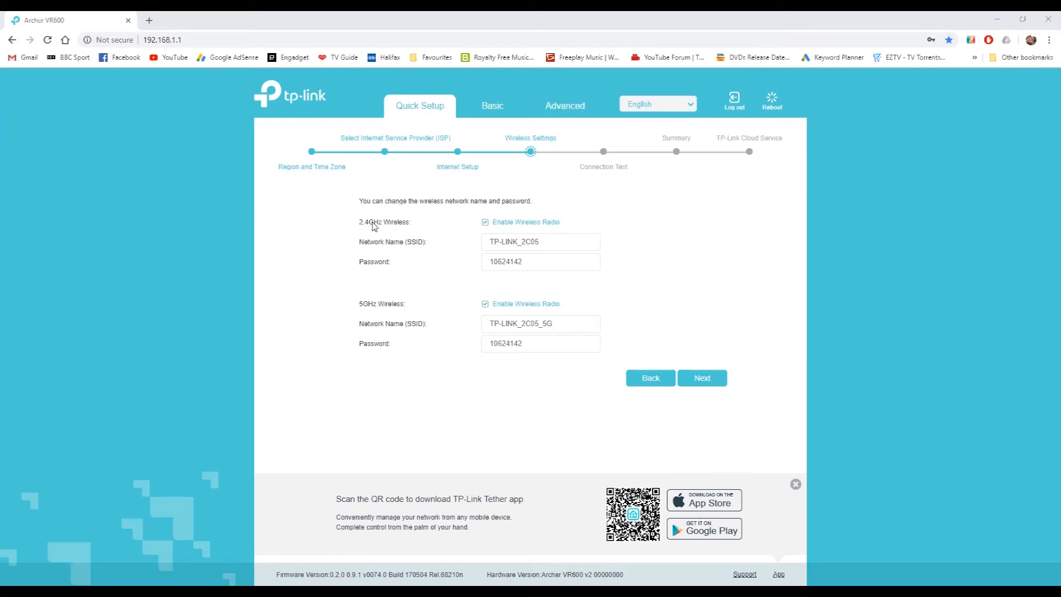
mouse_move(379, 238)
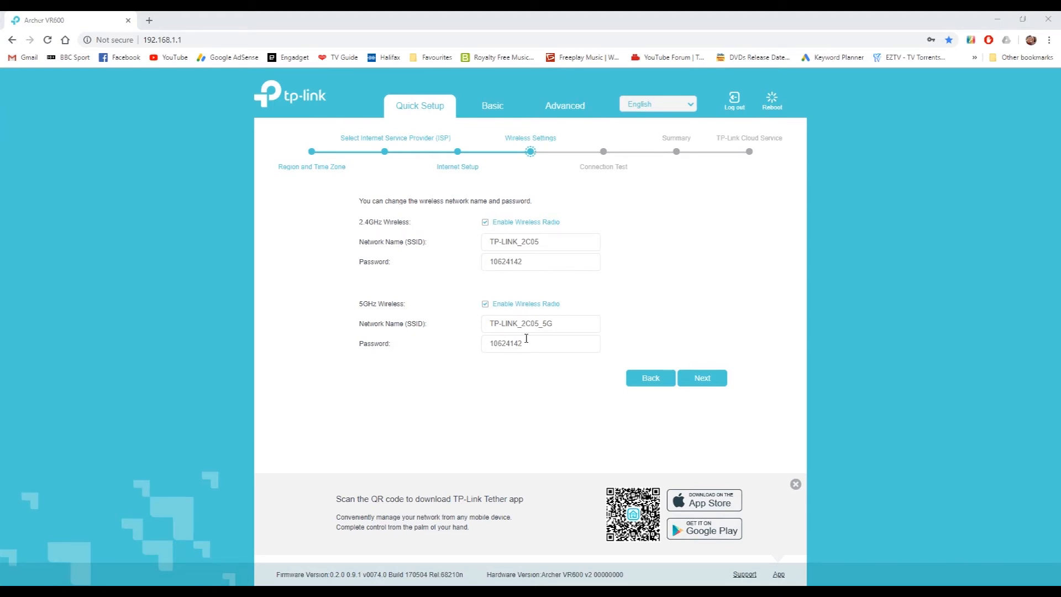
mouse_move(380, 312)
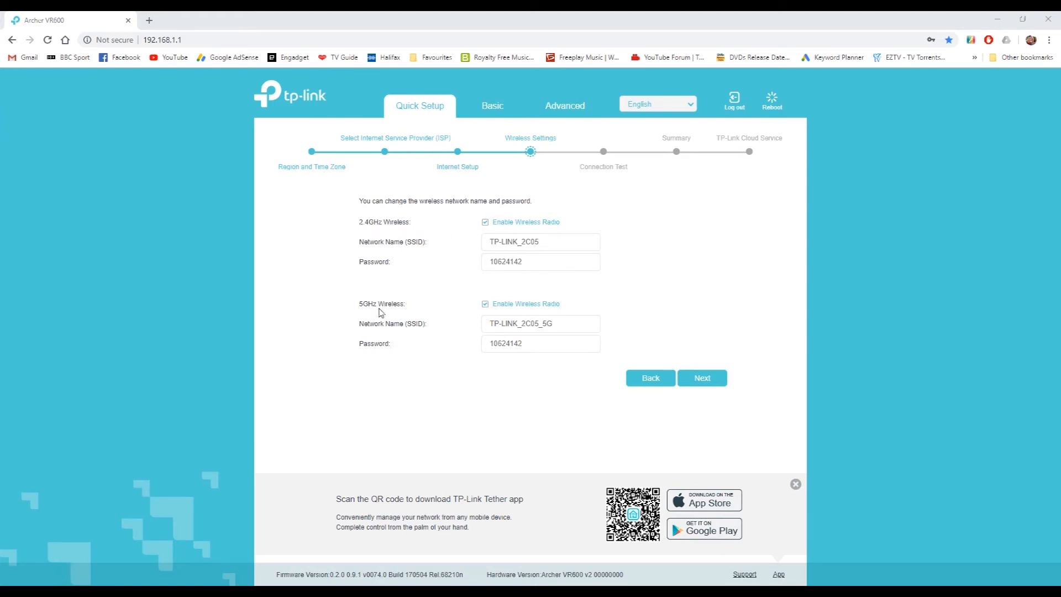
mouse_move(388, 233)
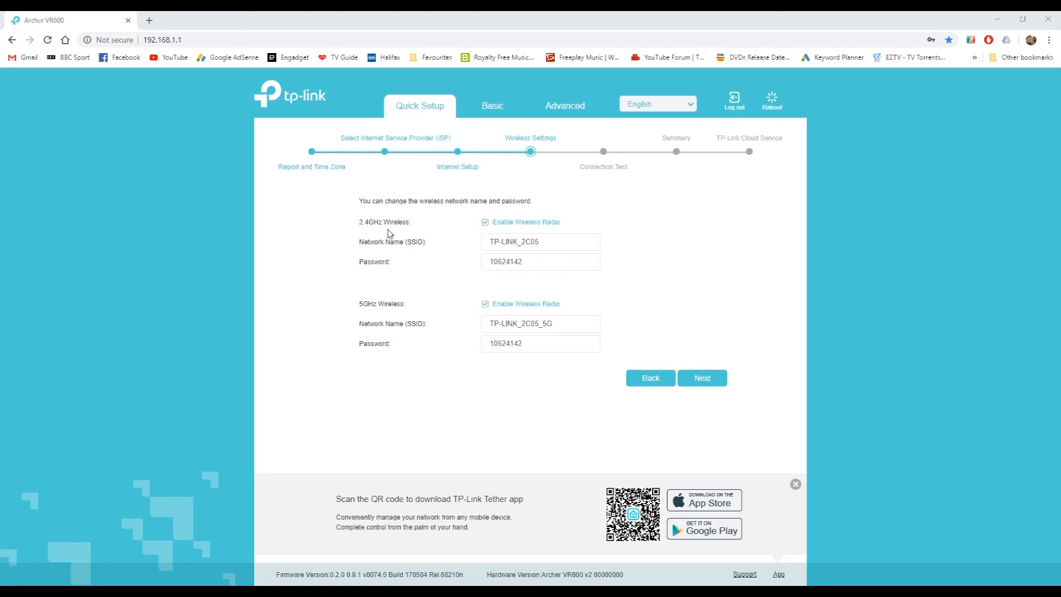
mouse_move(395, 242)
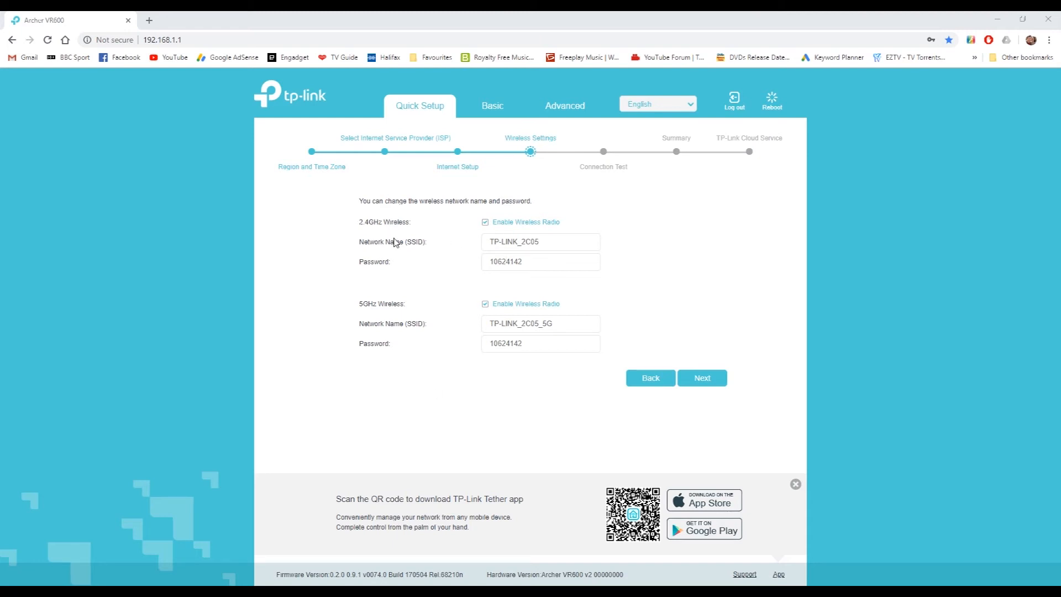
mouse_move(472, 355)
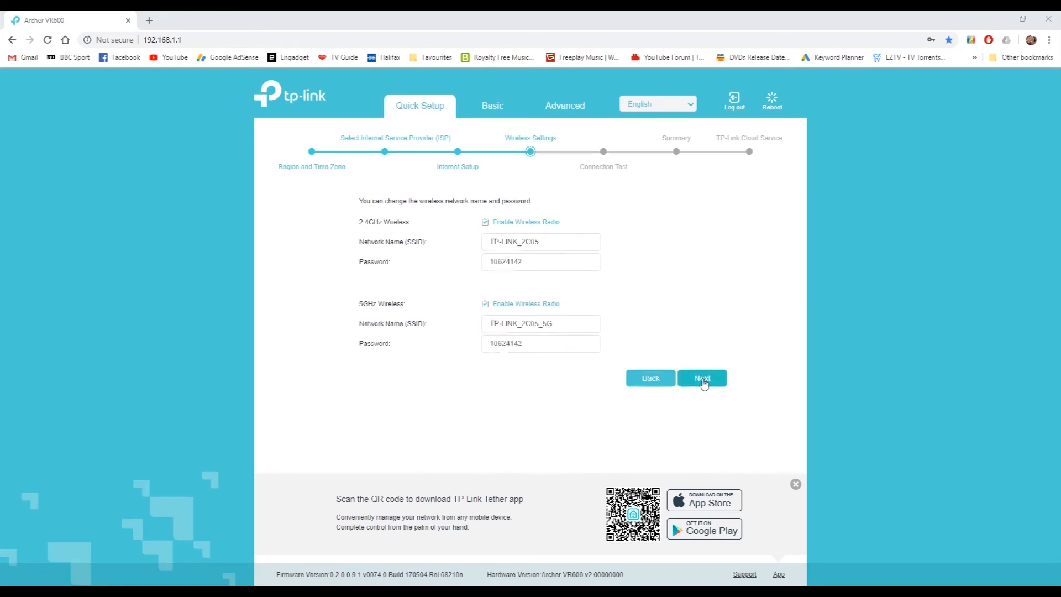
Keep the default 2.4GHz and 5GHz names and passwords and continue to the Summary.
click(702, 378)
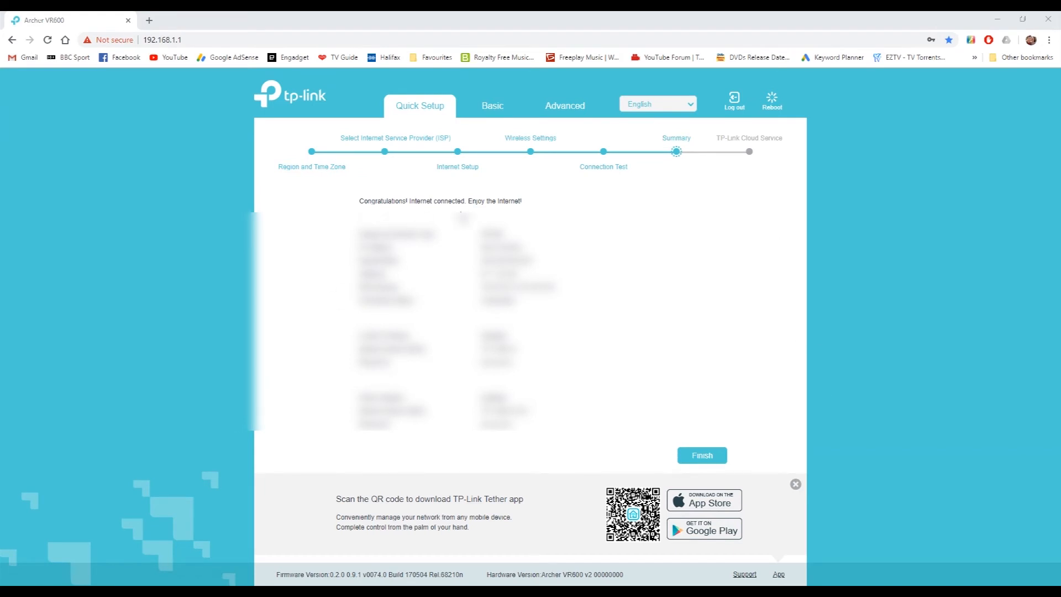
mouse_move(833, 181)
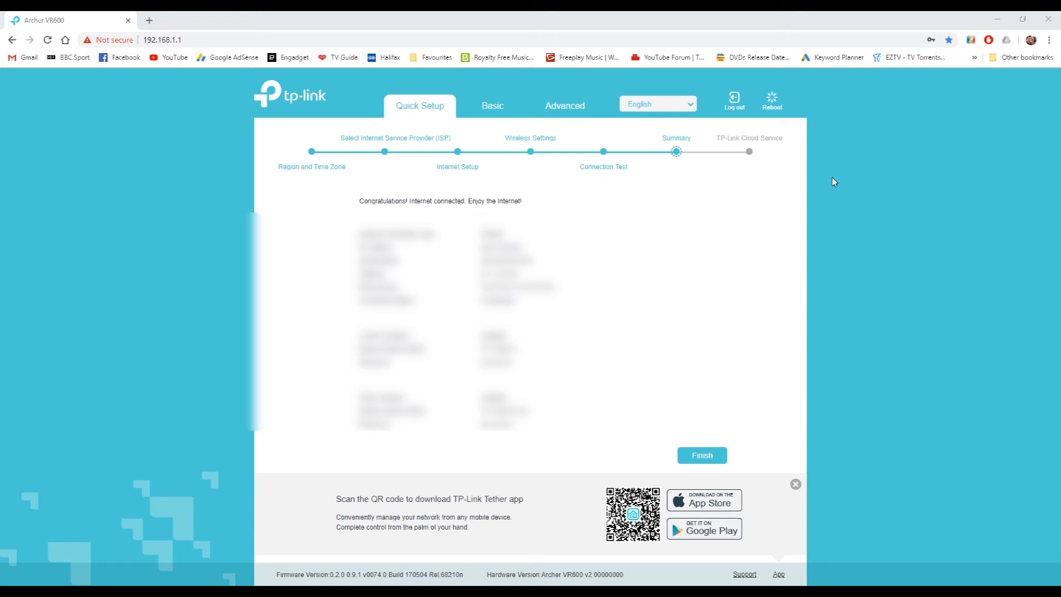
mouse_move(334, 167)
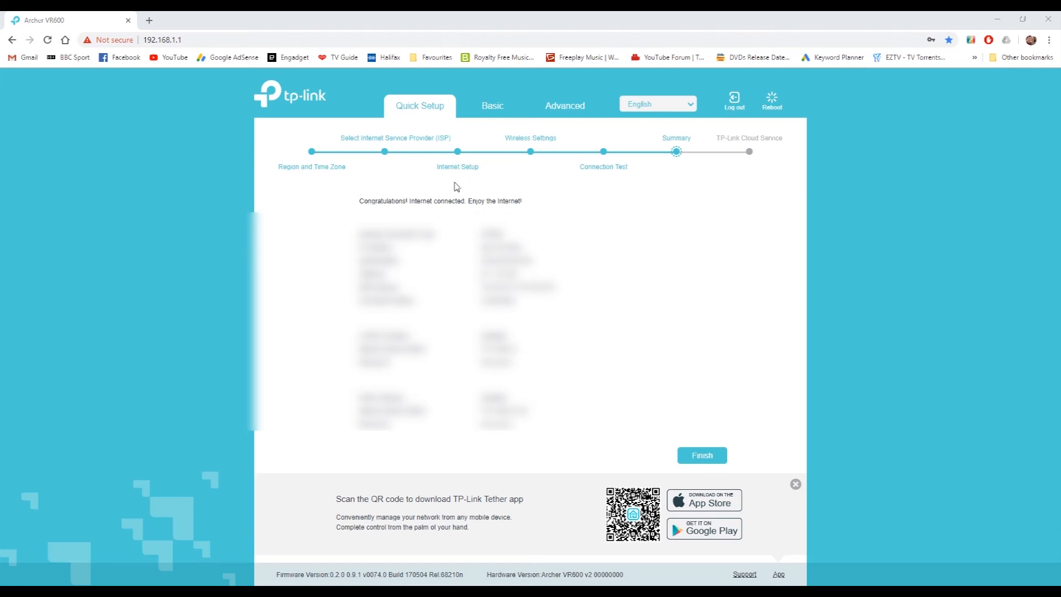
mouse_move(383, 152)
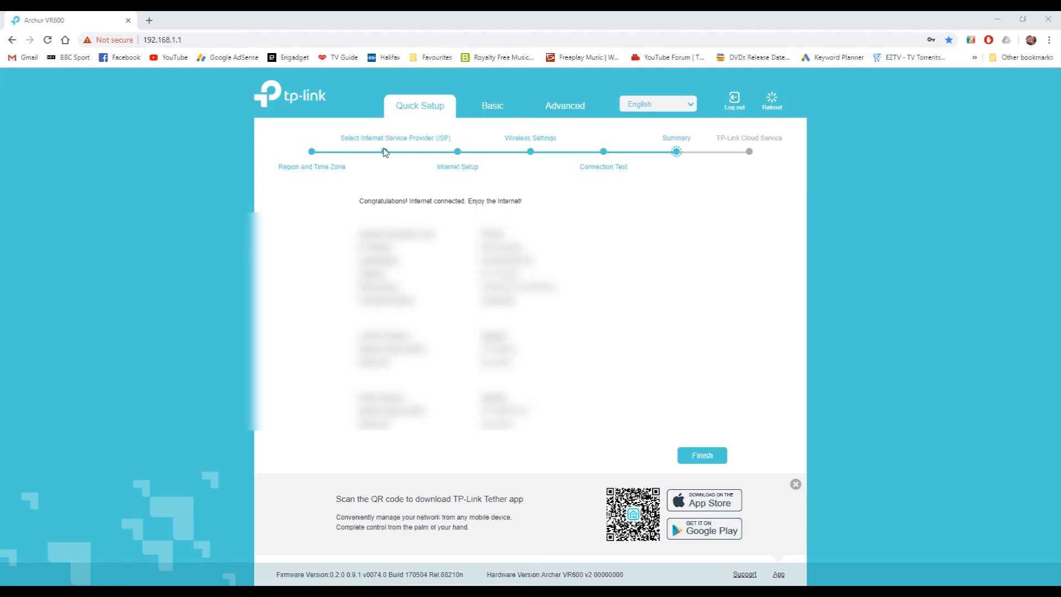
mouse_move(402, 189)
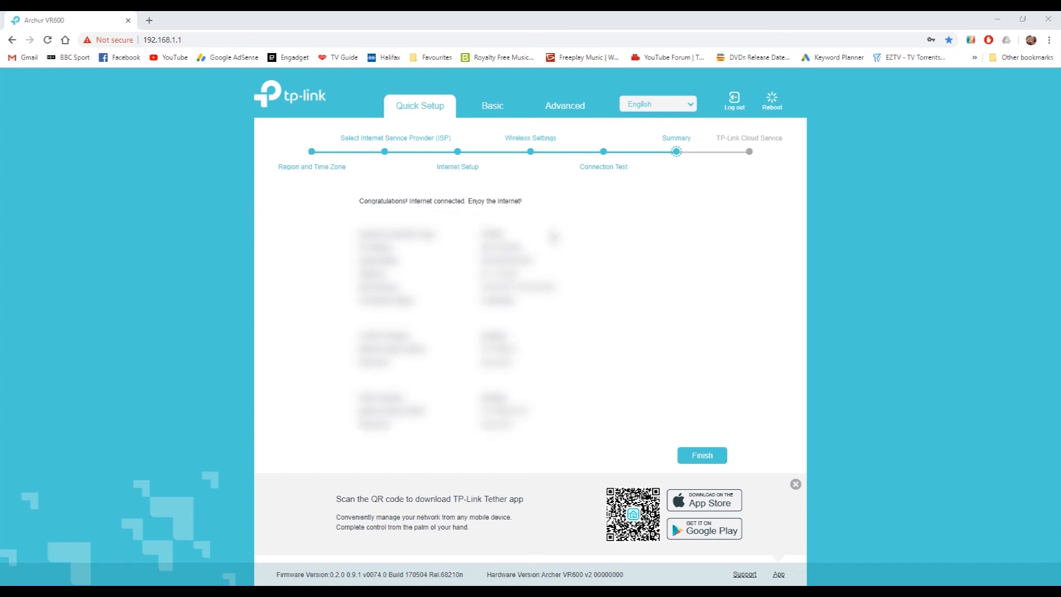
Finish the Summary so 'Network setup successfully' with TP-Link Cloud login appears.
click(702, 454)
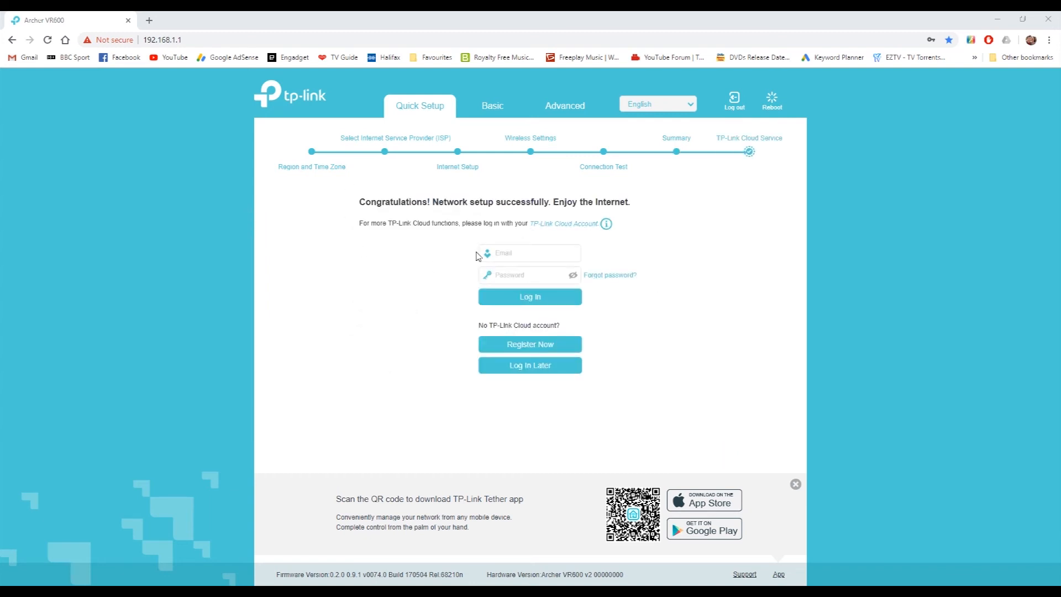
mouse_move(322, 192)
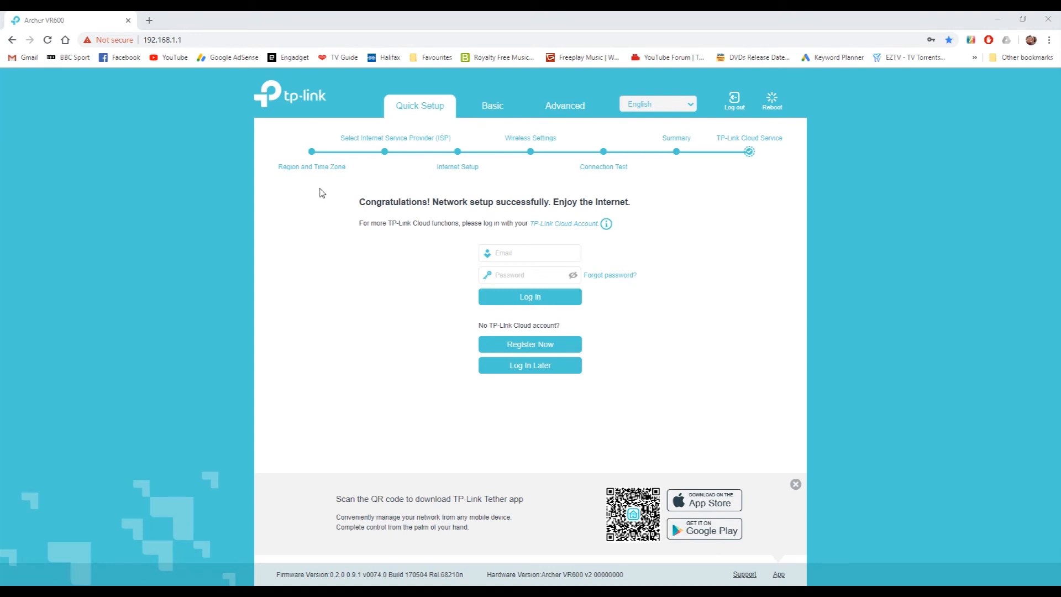
mouse_move(645, 395)
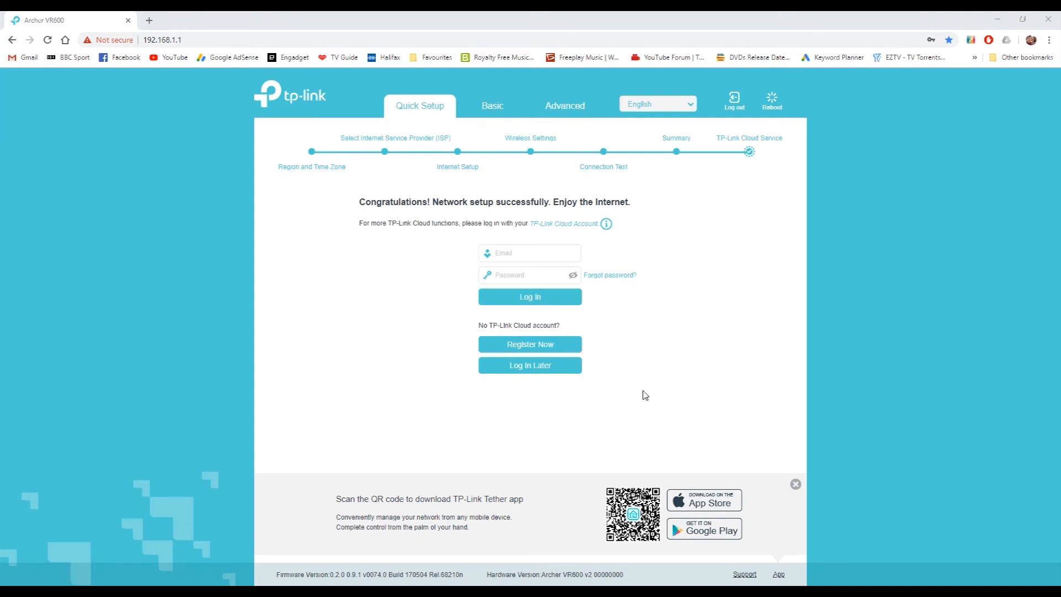
mouse_move(301, 196)
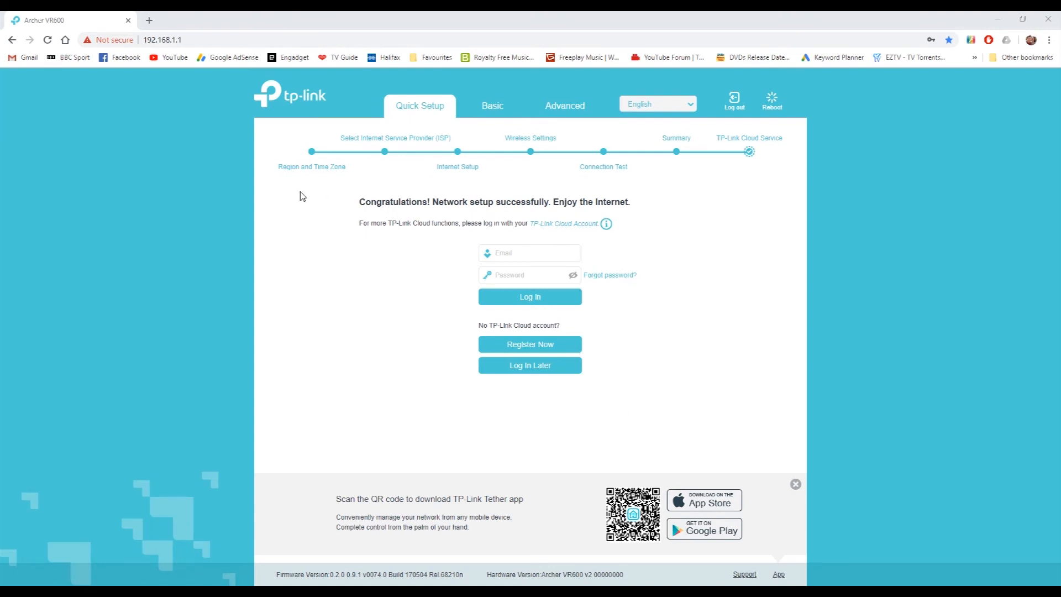
mouse_move(585, 165)
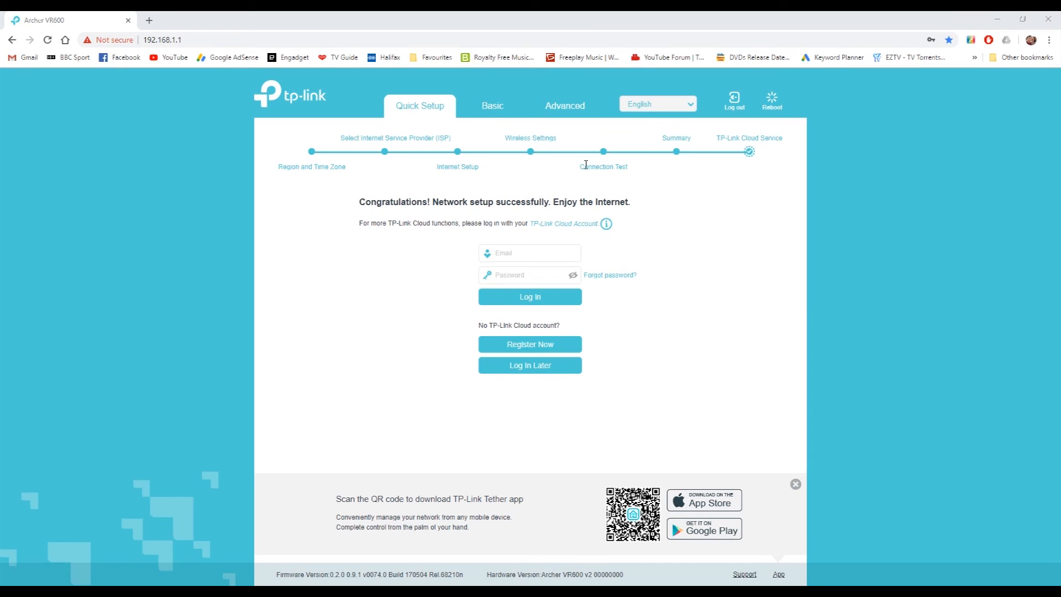